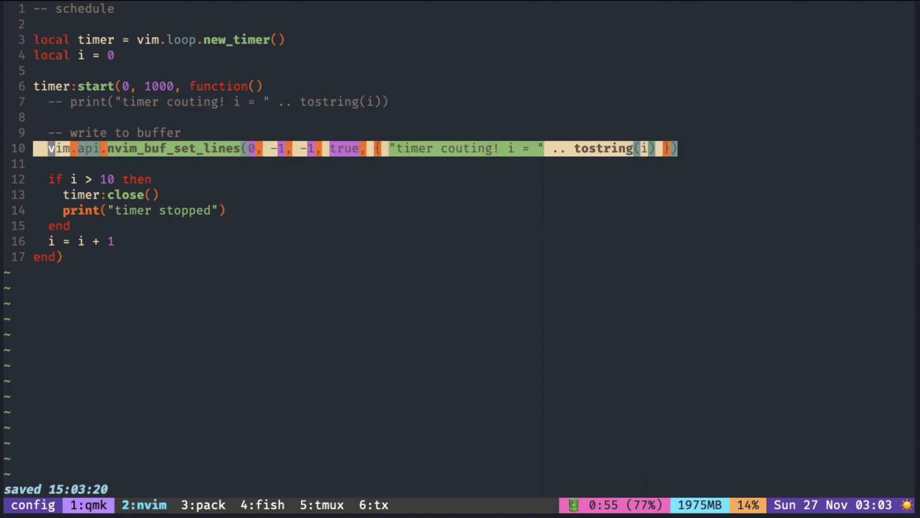
Step: Source the timer script, hit the E5560 loop-callback error, quit and relaunch nvim
key(Escape)
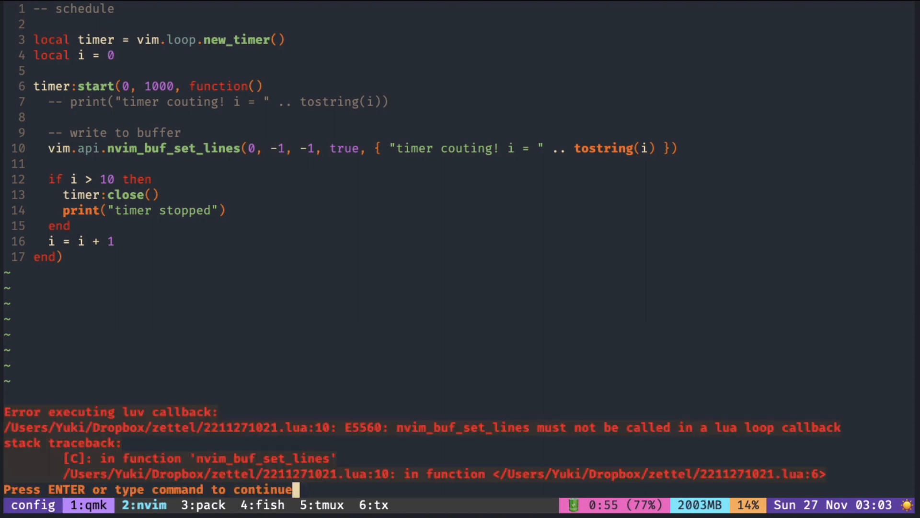
mouse_move(541, 434)
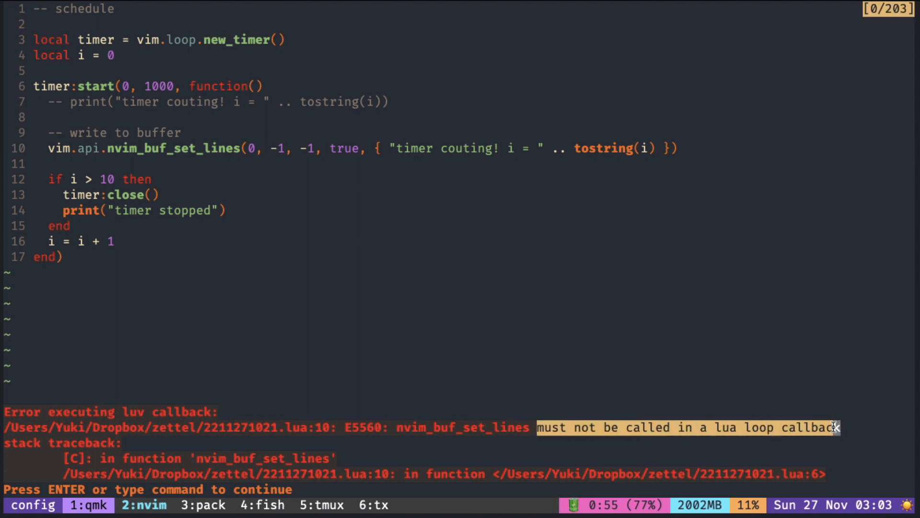
key(Return)
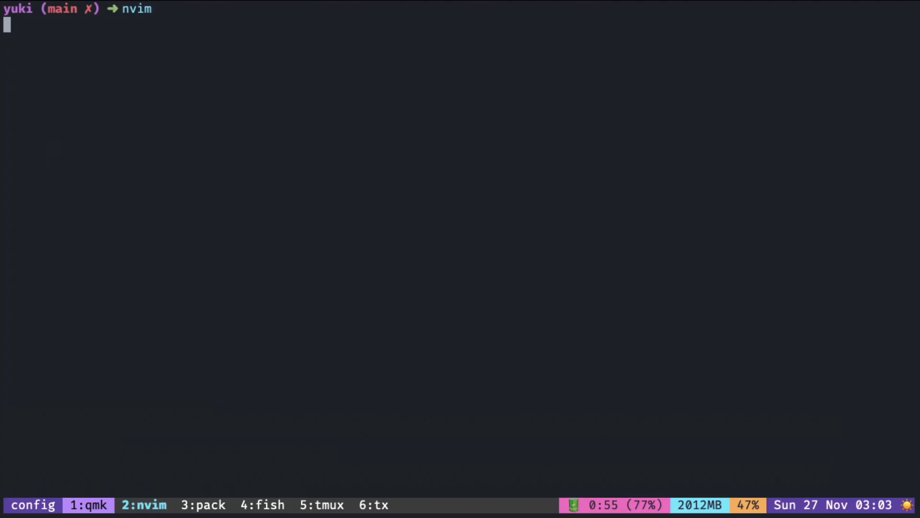
key(Return)
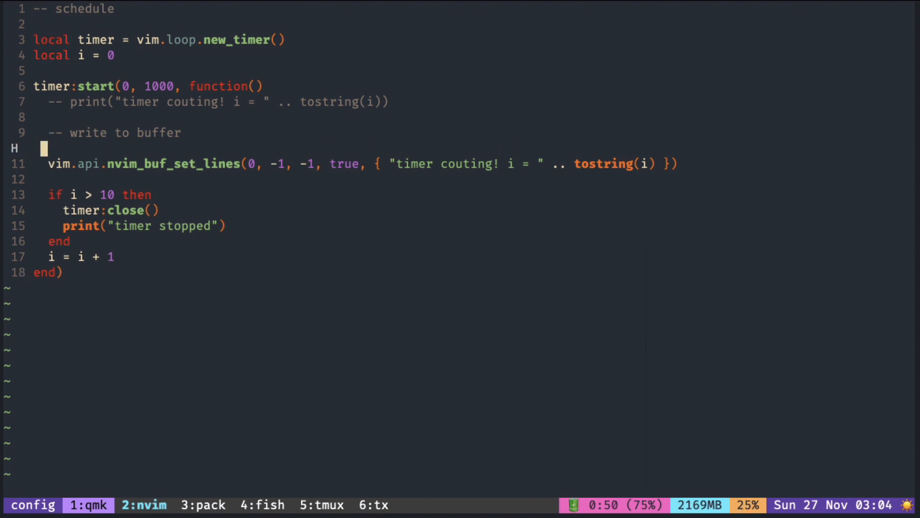
Step: Enclose nvim_buf_set_lines in vim.schedule(function() ... end) and re-indent it inside the block
text(vim.)
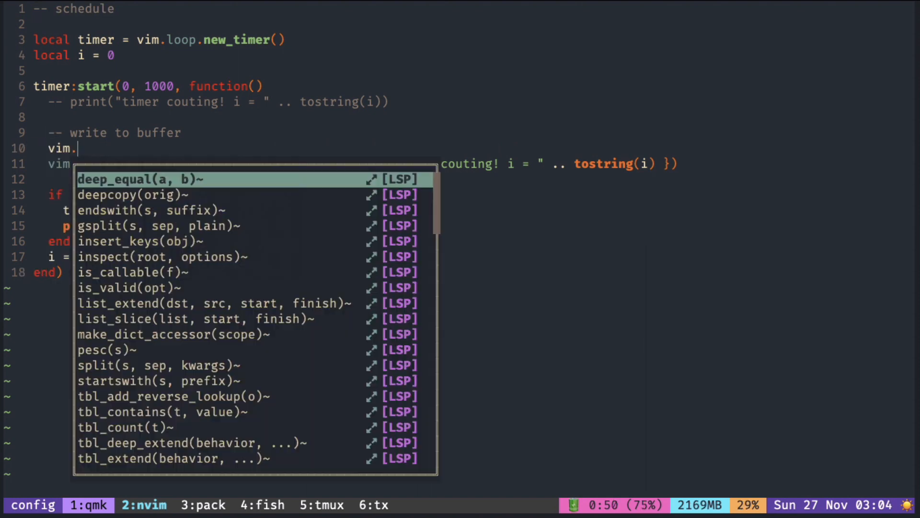
text(schedule(f)
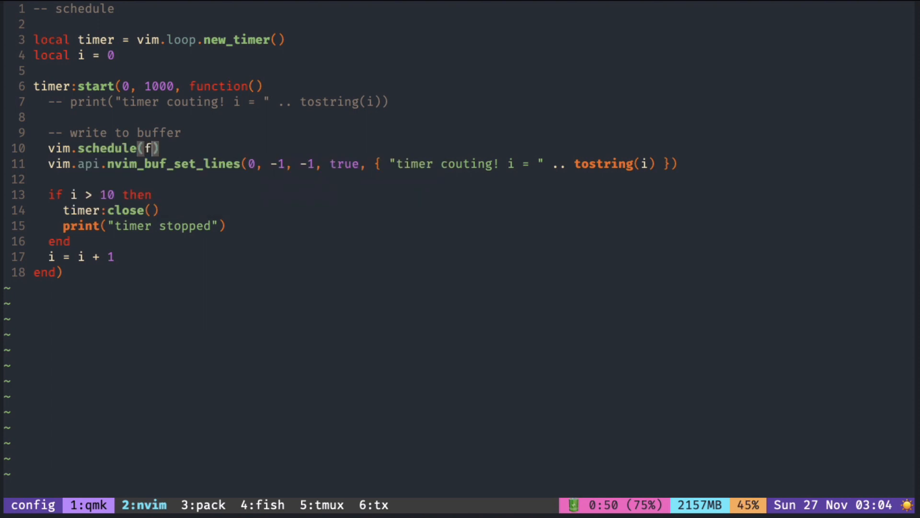
text(unction())
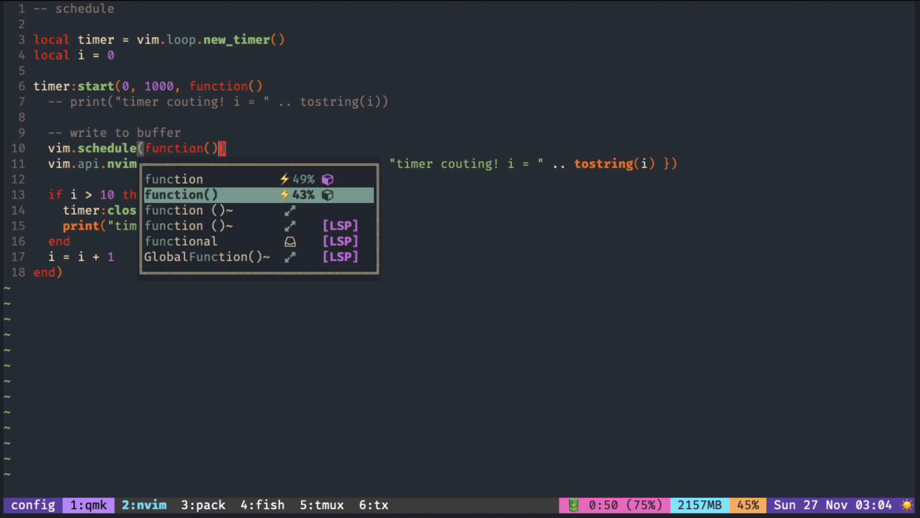
text(end))
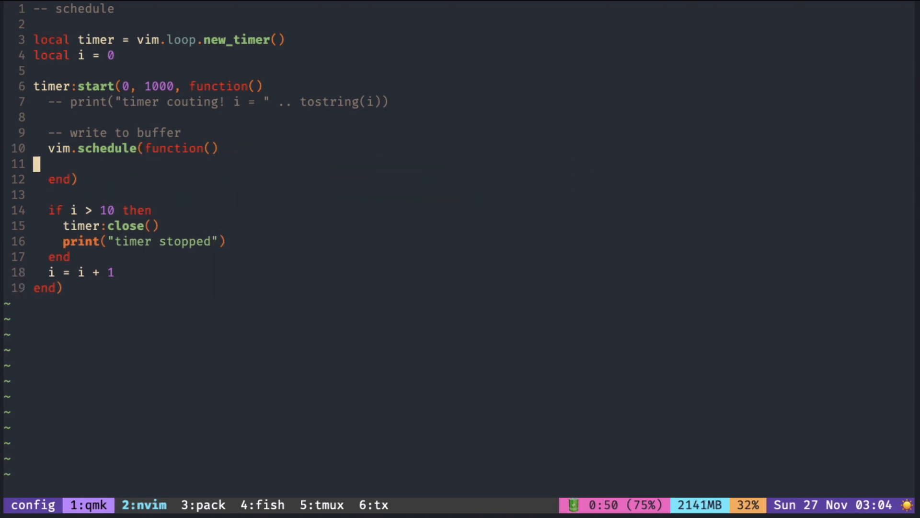
text(vim.api.nvim_buf_set_lines(0, -1, -1, true, { "timer couting! i = " .. tostring(i) }))
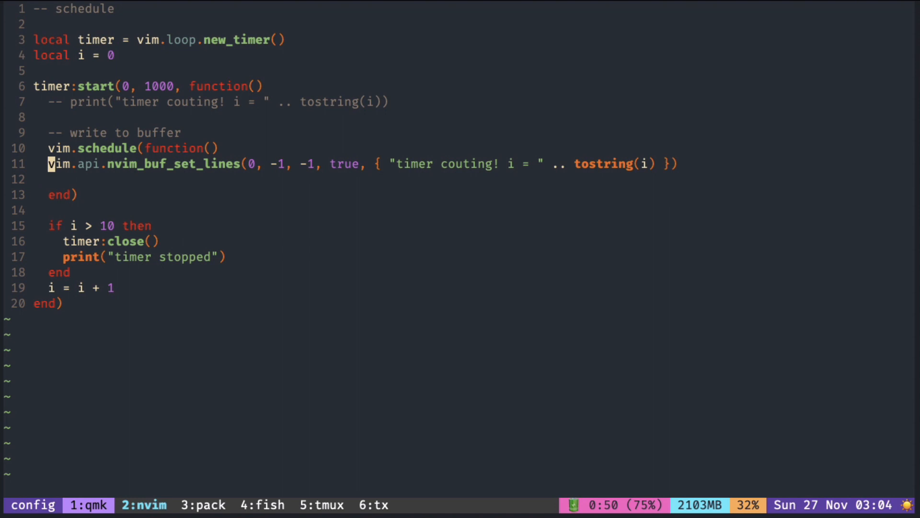
key(dd)
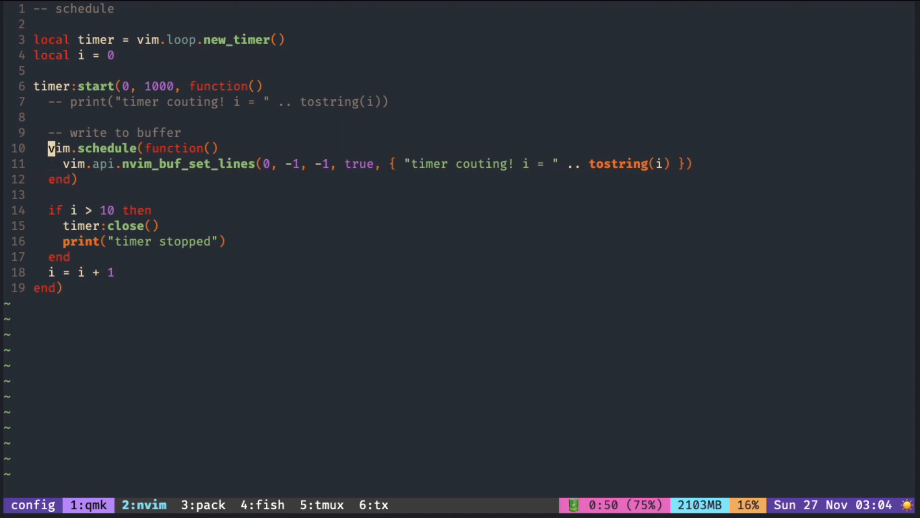
key(dd)
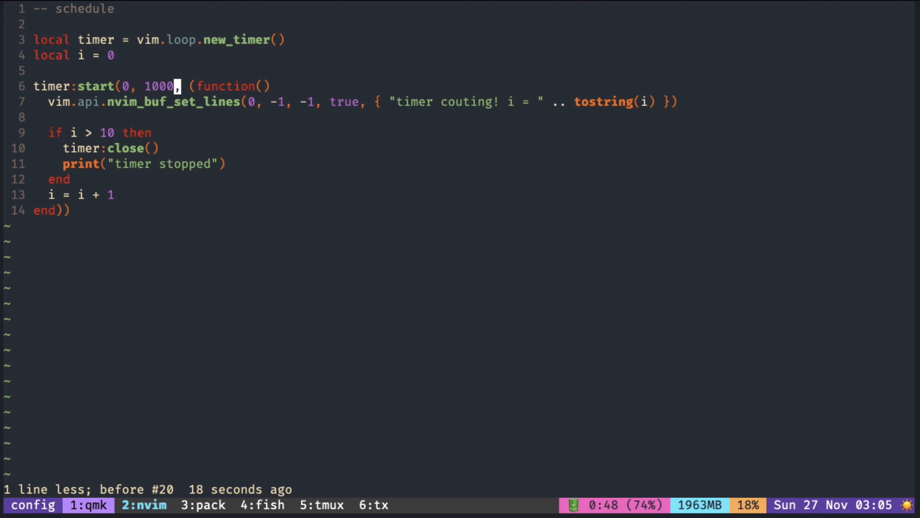
Step: Begin typing vim.sch before the parenthesized callback to apply vim.schedule_wrap
text(vim.sch)
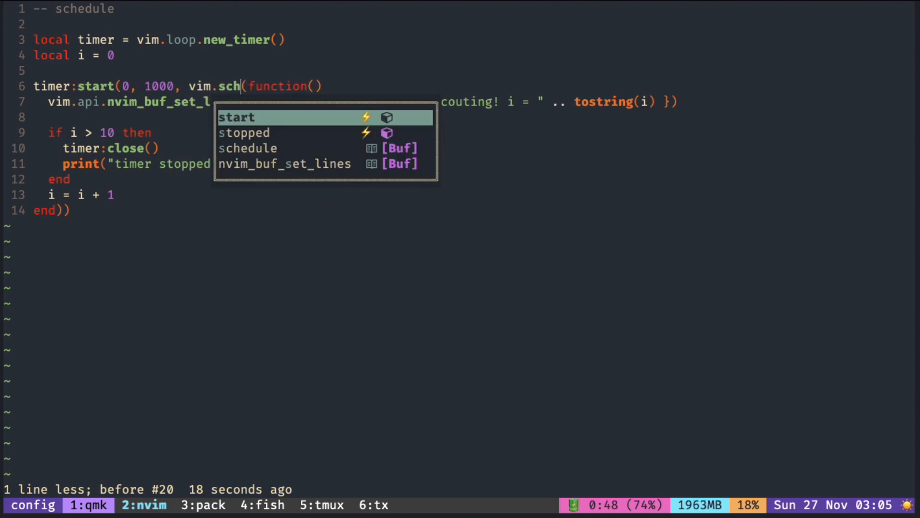